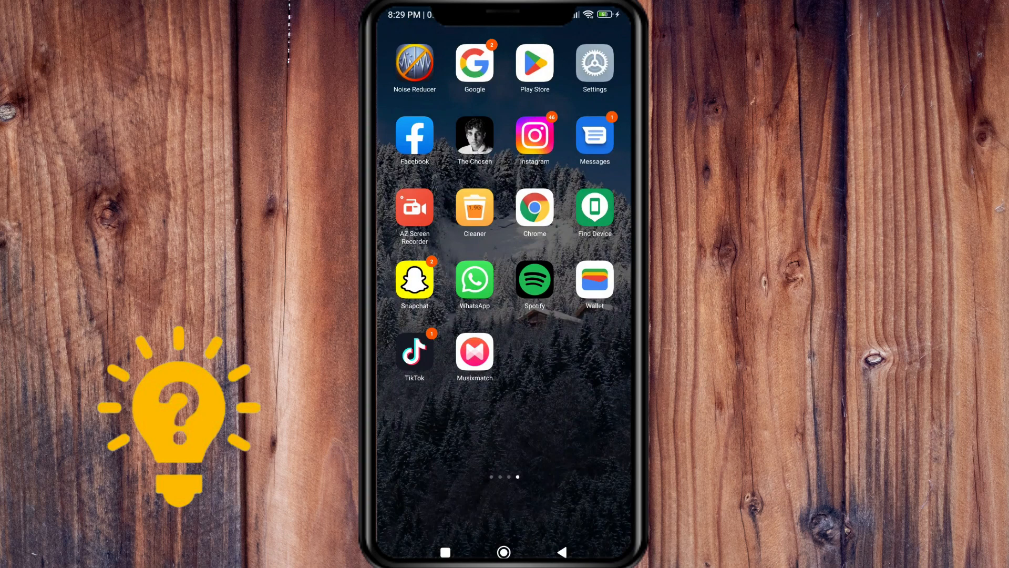
Launch Spotify from the home screen and browse its Good evening home feed
left_click(534, 278)
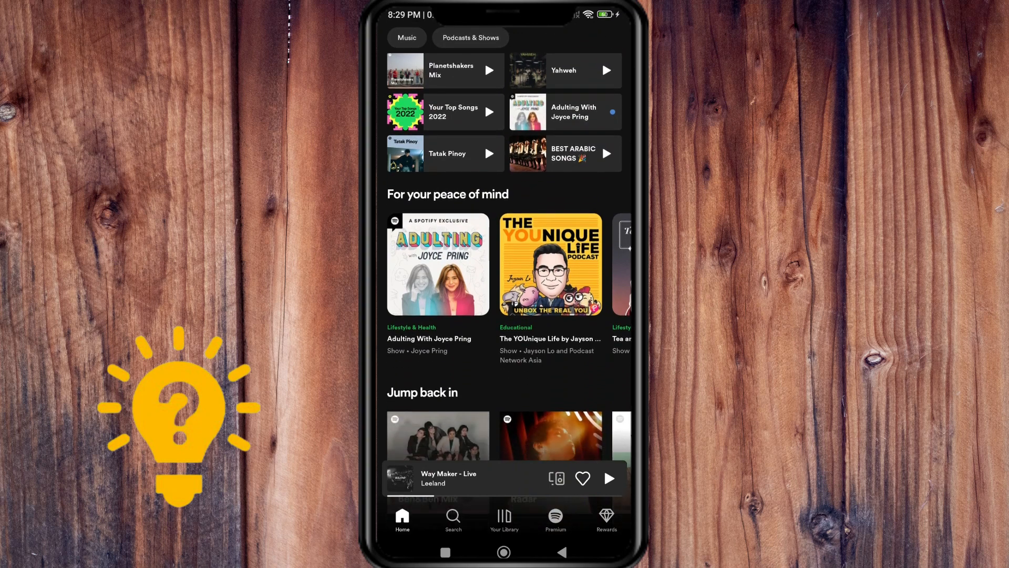
scroll("up", 3)
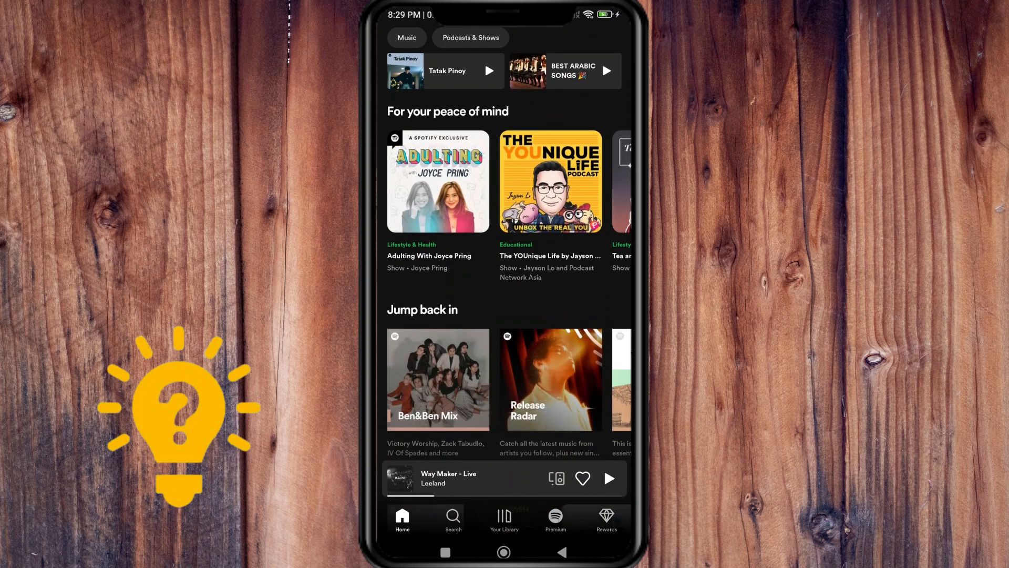
scroll("down", 3)
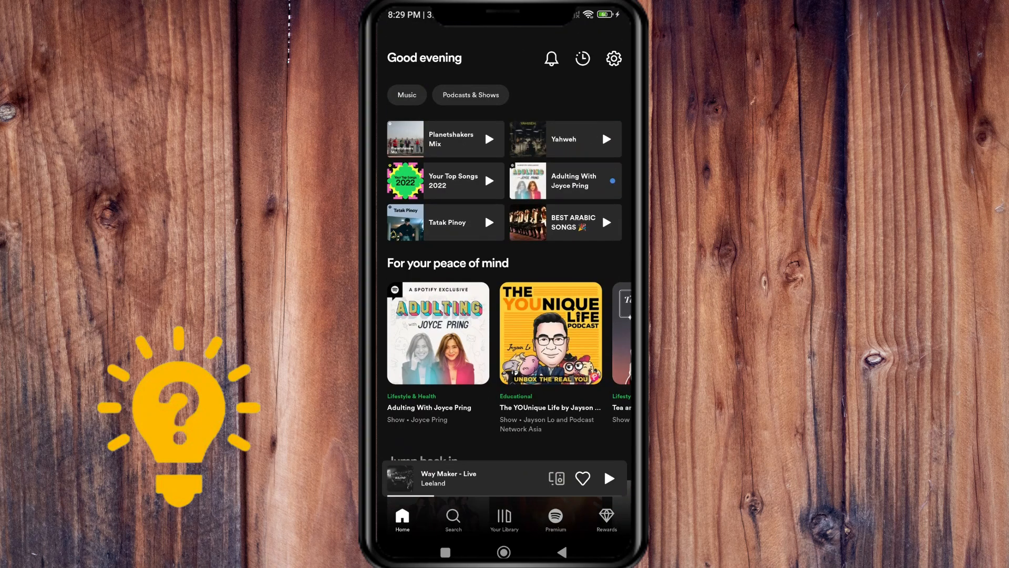
Choose the Premium Duo plan from the Premium plans list to reach its checkout options
left_click(555, 518)
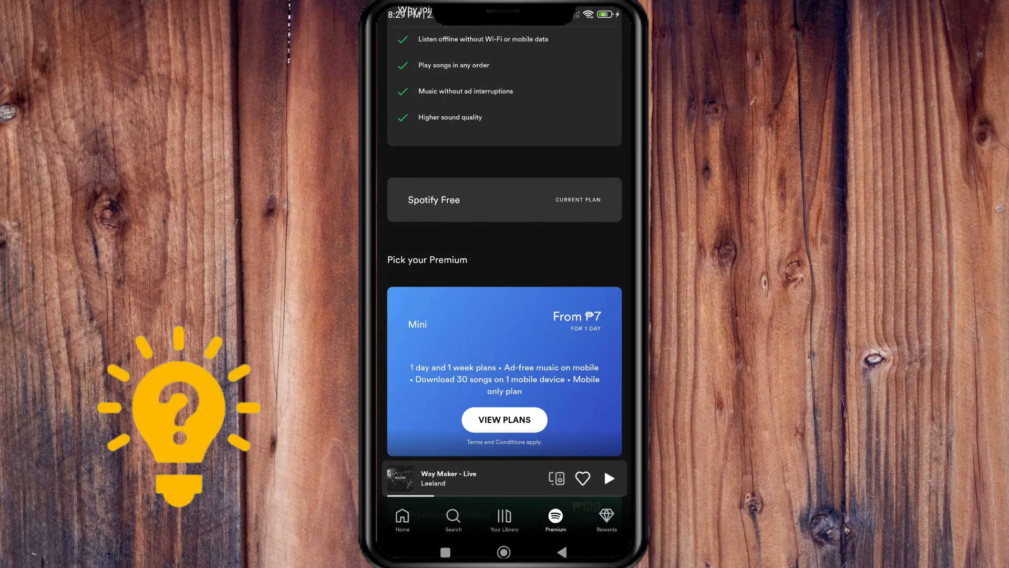
scroll("down", 3)
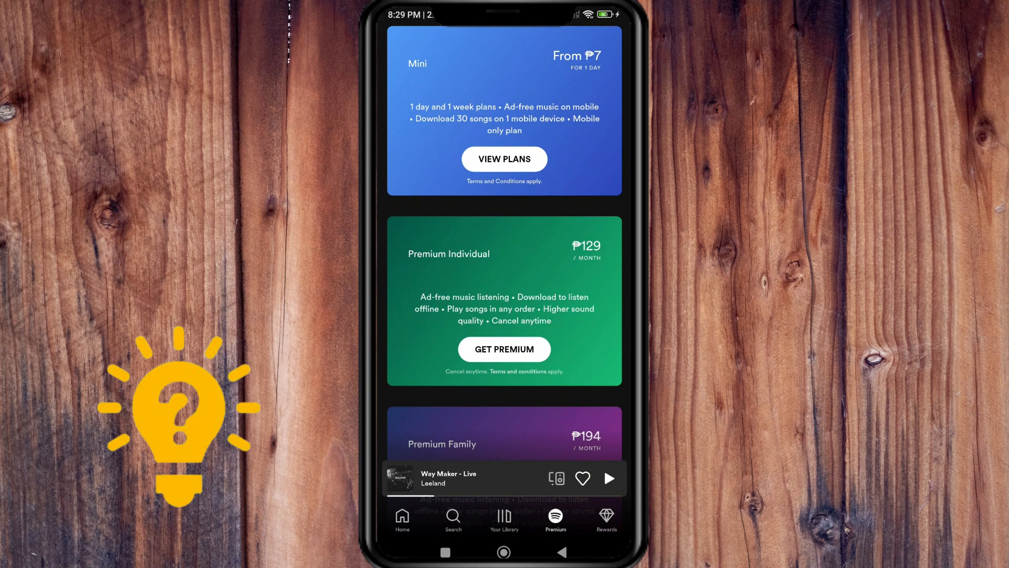
scroll("down", 3)
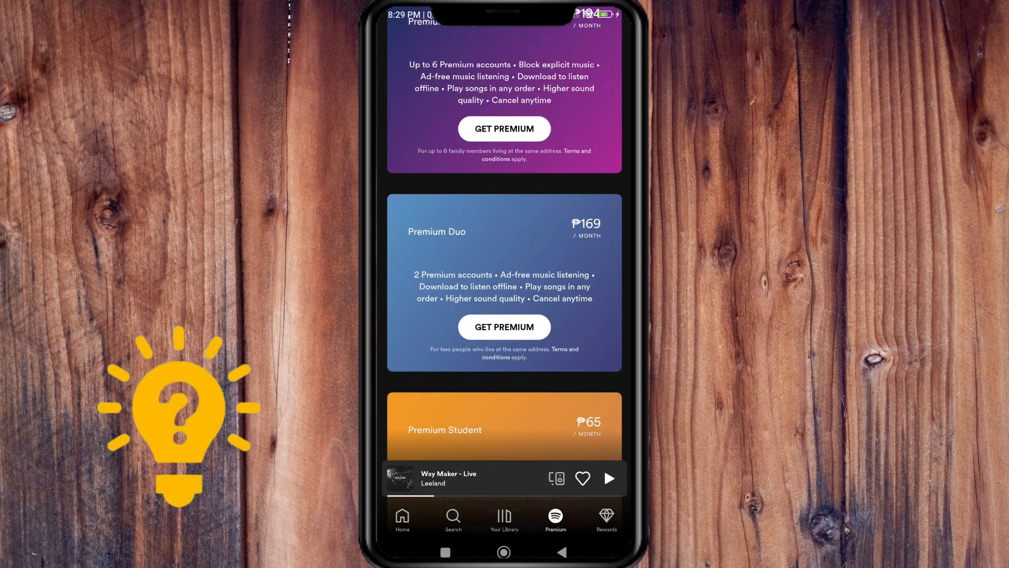
scroll("up", 3)
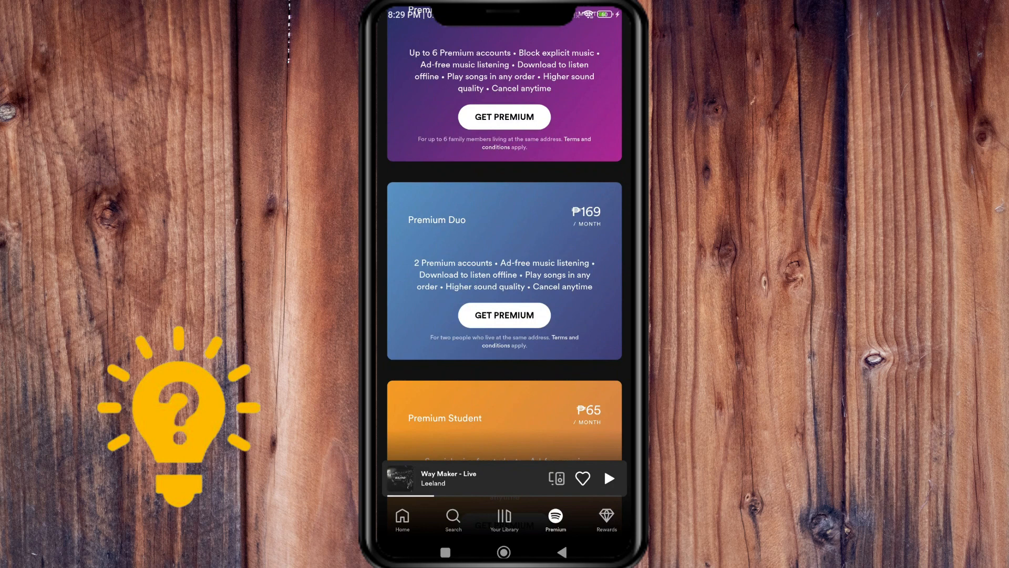
left_click(504, 315)
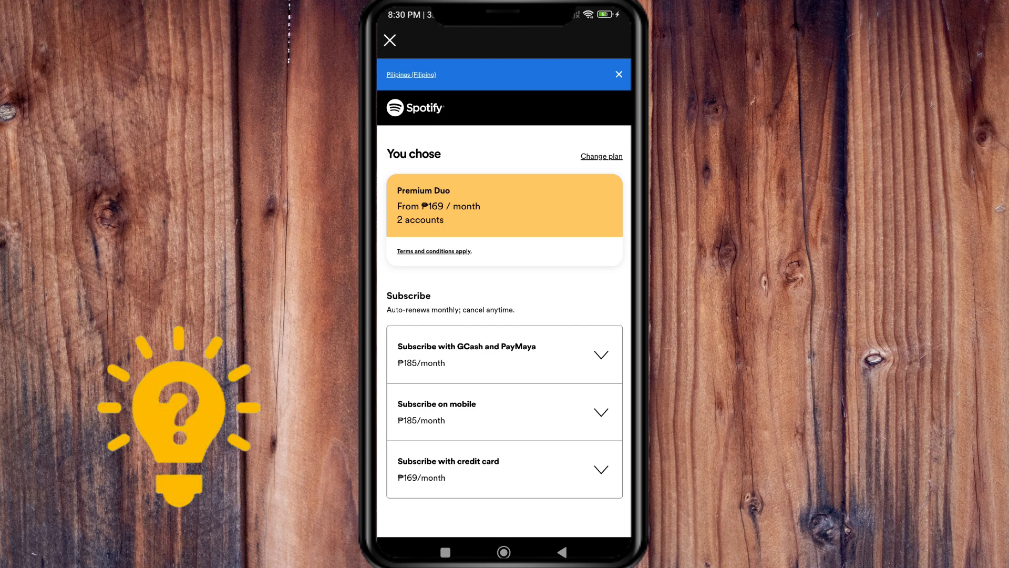
Open the Premium Duo 'Terms and conditions apply' link and read through the terms
left_click(434, 251)
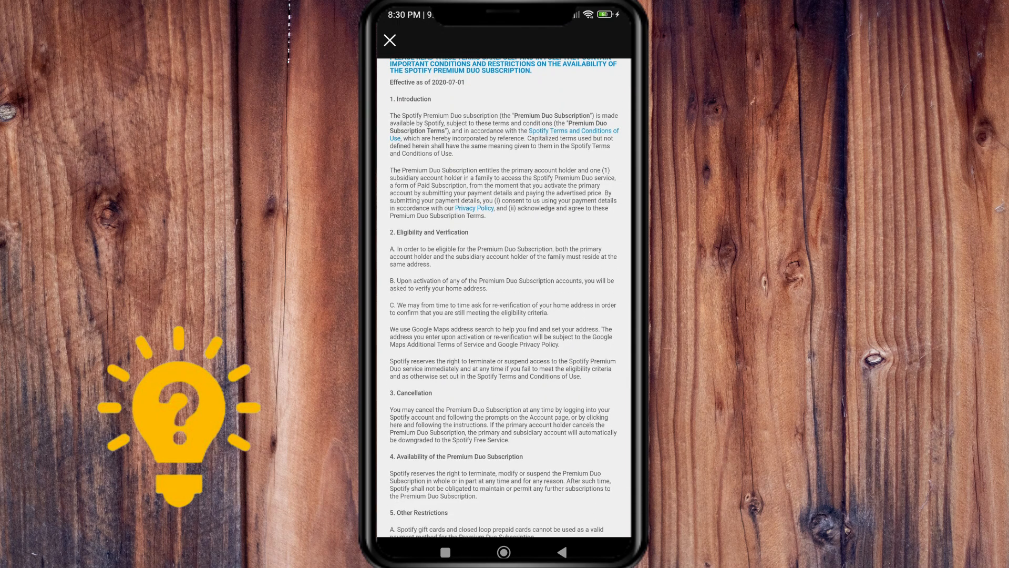
scroll("down", 3)
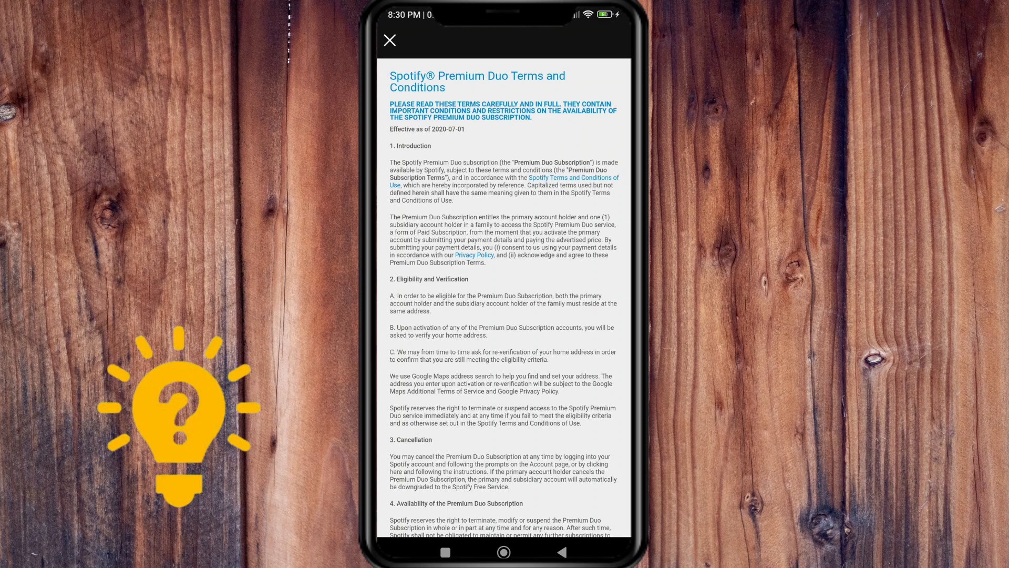
scroll("up", 3)
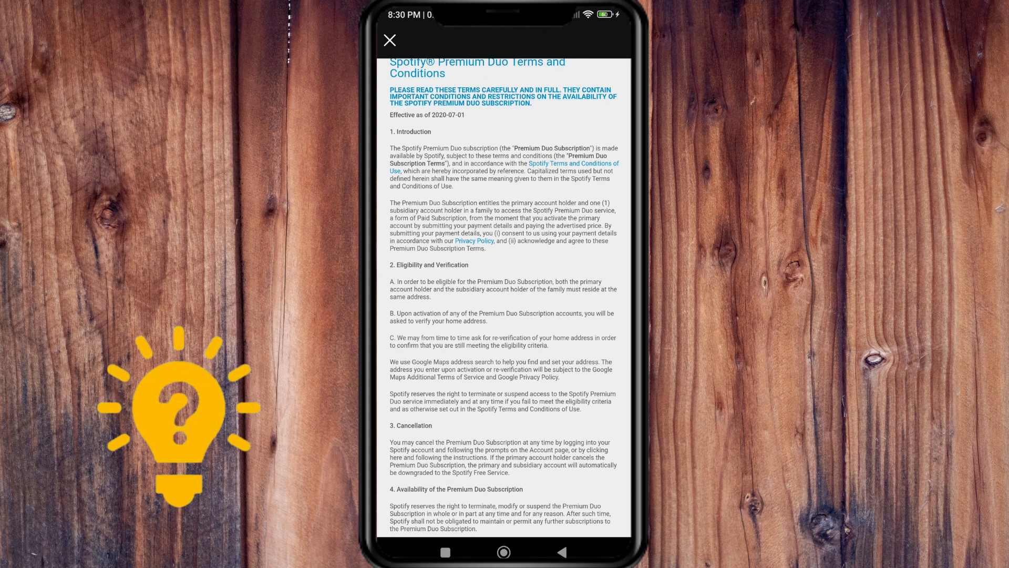
scroll("down", 3)
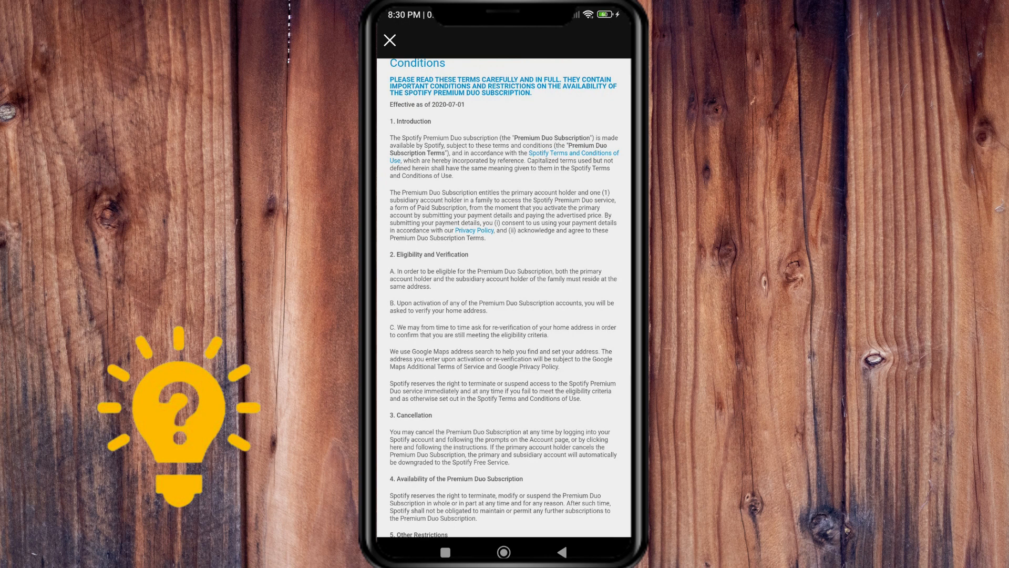
scroll("up", 3)
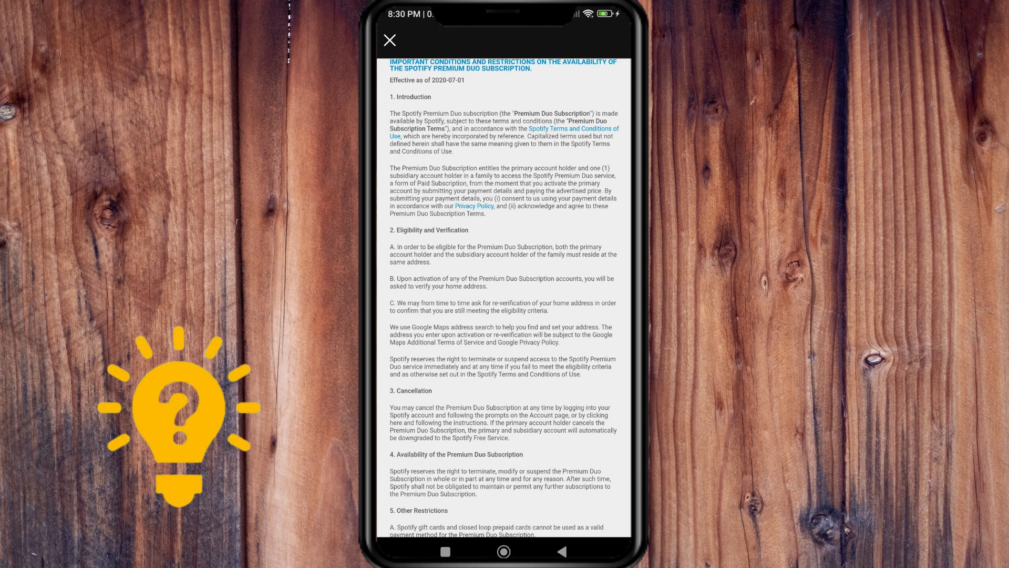
scroll("up", 3)
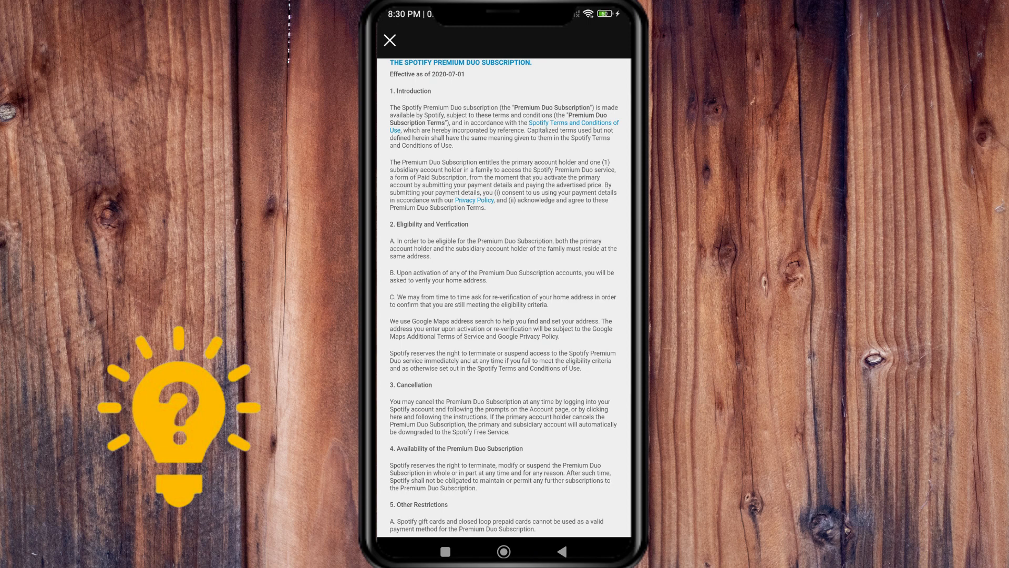
scroll("down", 3)
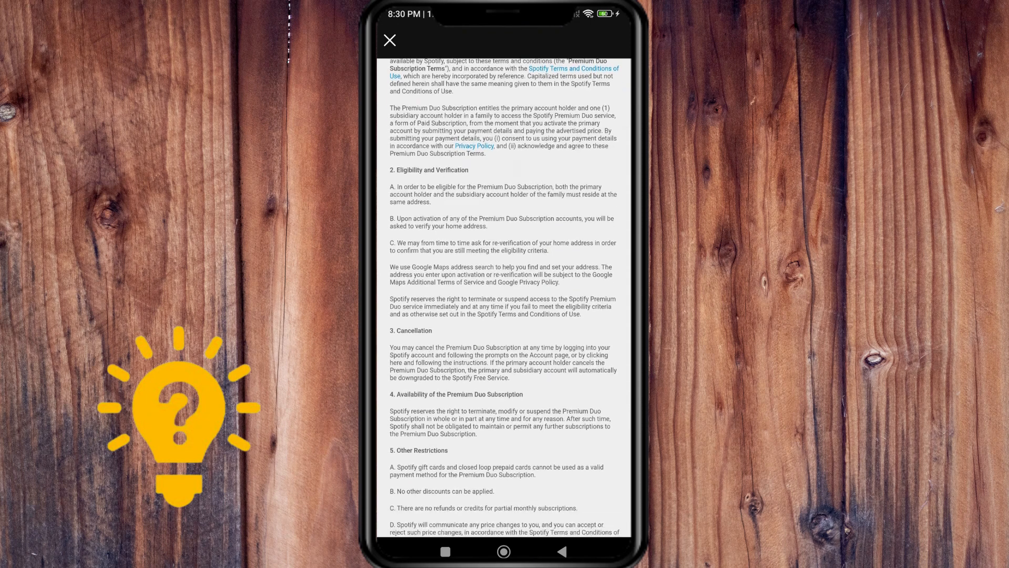
scroll("down", 3)
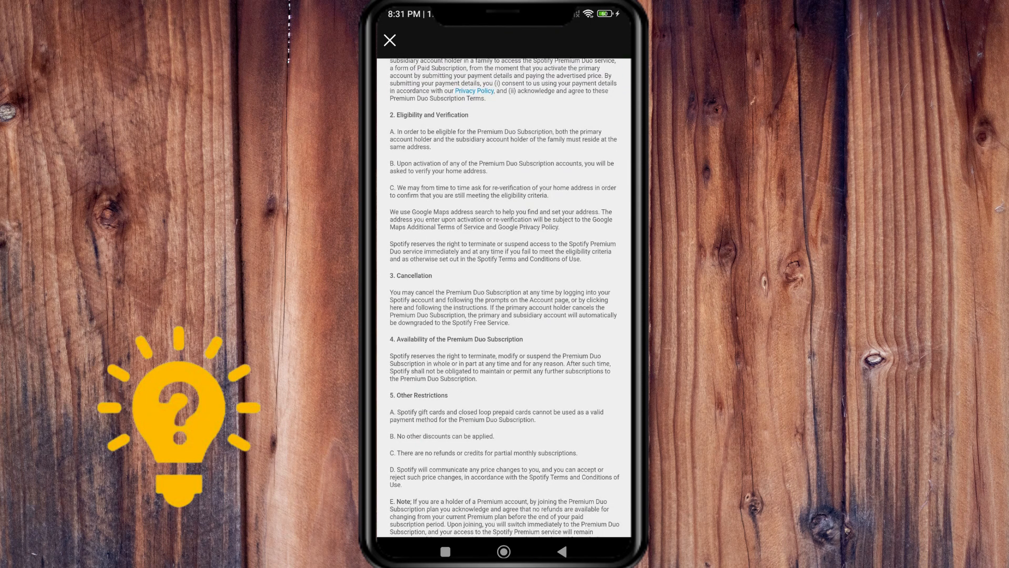
scroll("up", 3)
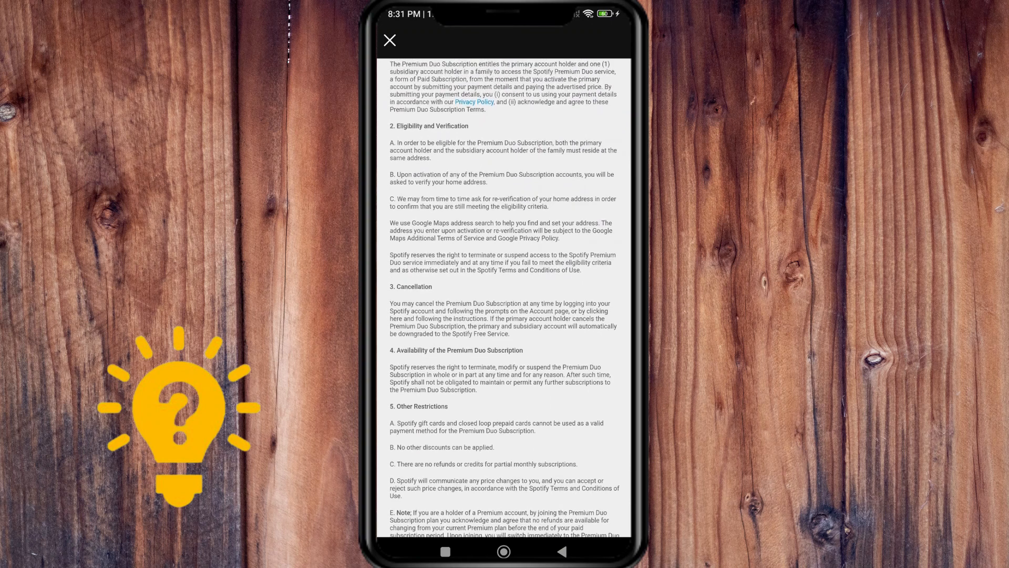
scroll("up", 3)
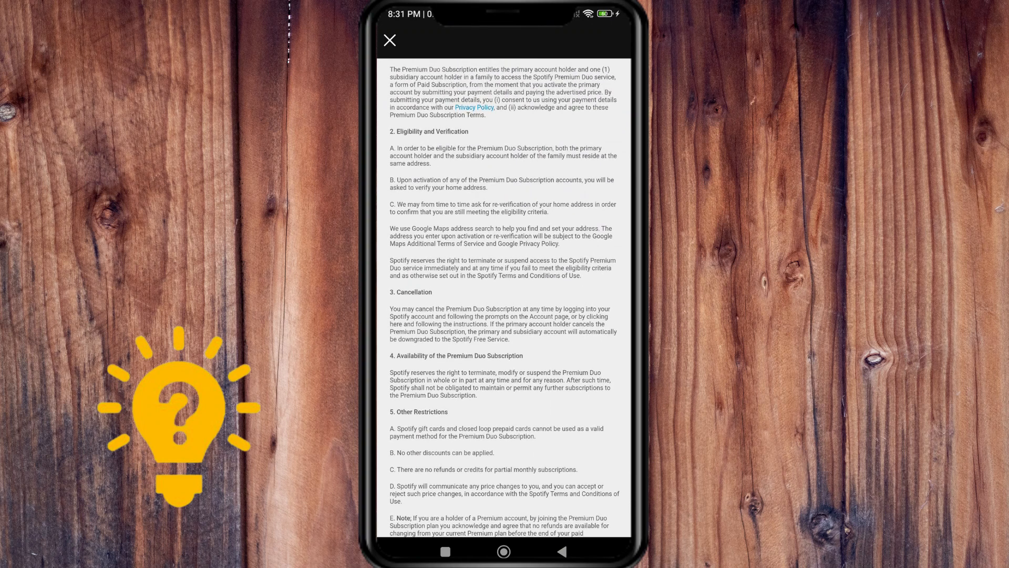
scroll("up", 3)
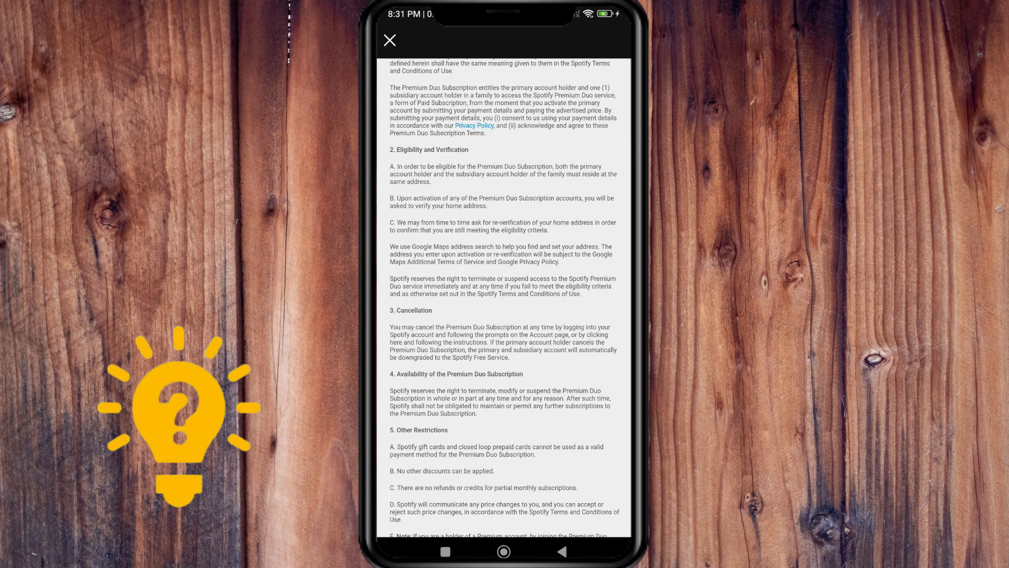
scroll("up", 3)
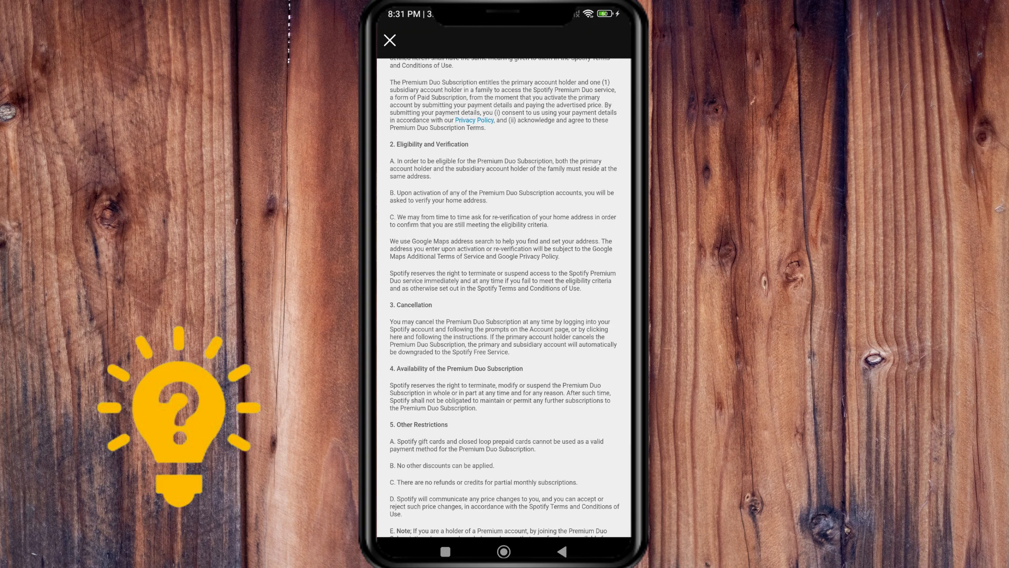
scroll("up", 3)
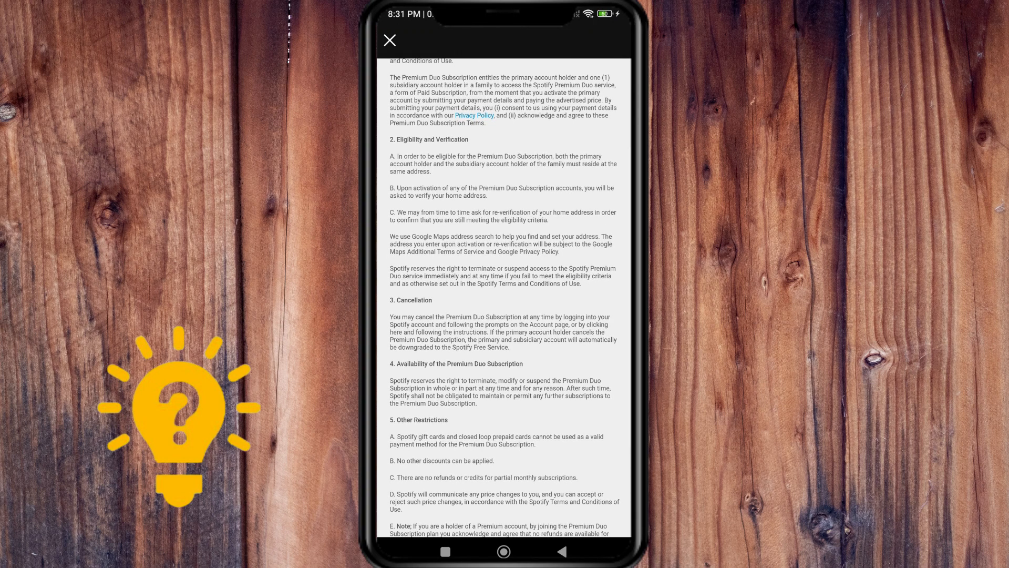
scroll("down", 3)
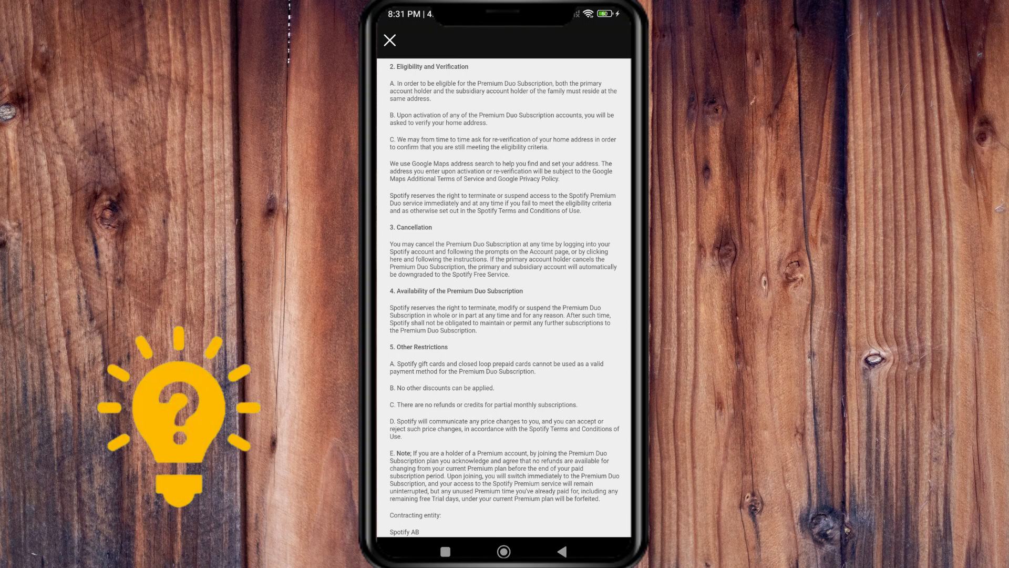
scroll("up", 3)
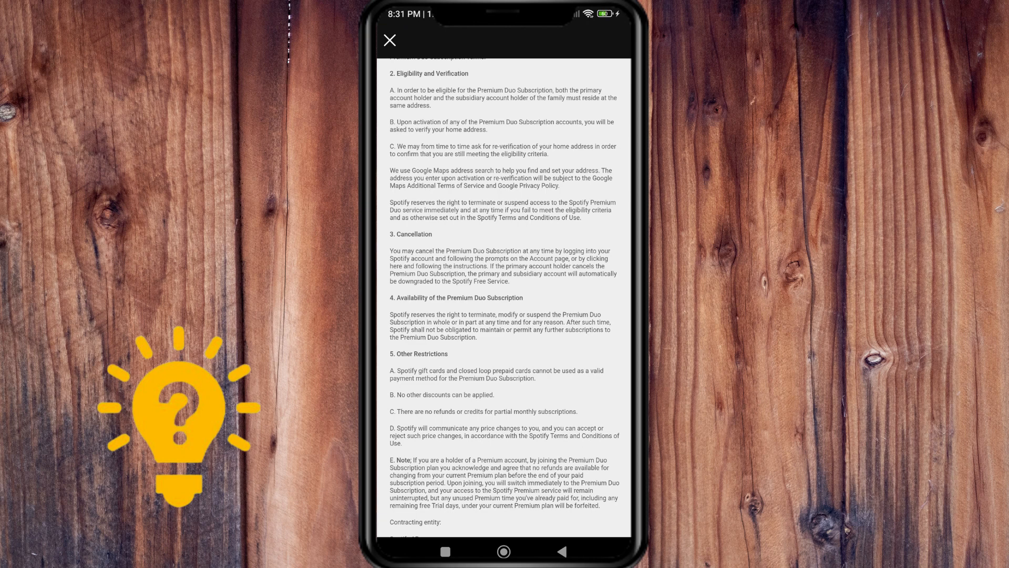
scroll("down", 3)
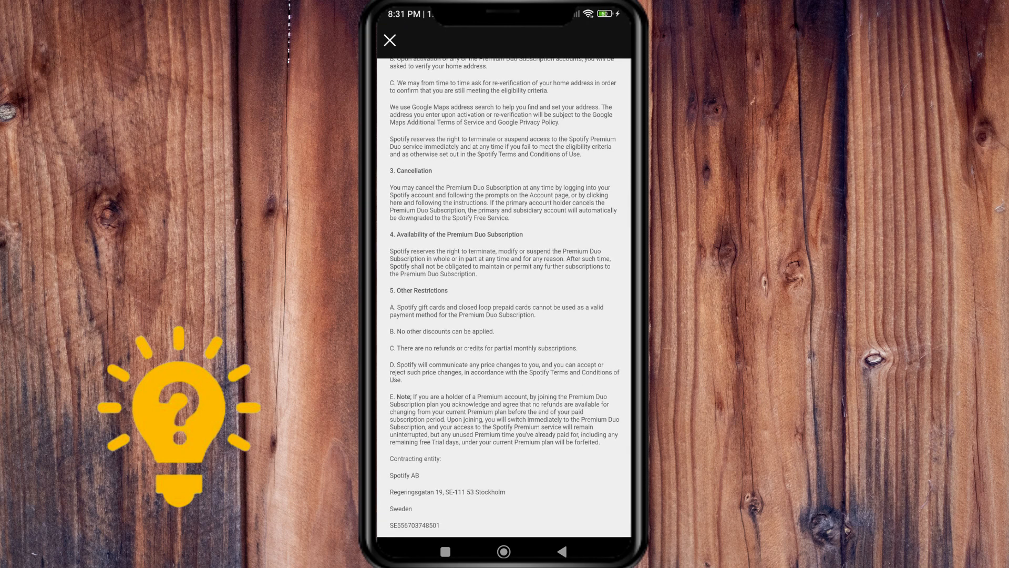
scroll("up", 3)
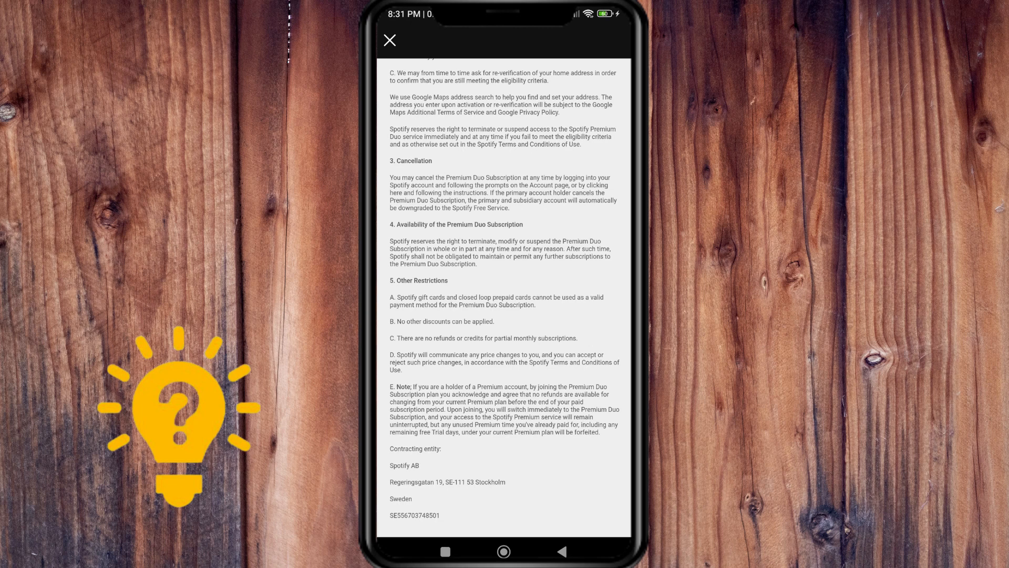
scroll("up", 3)
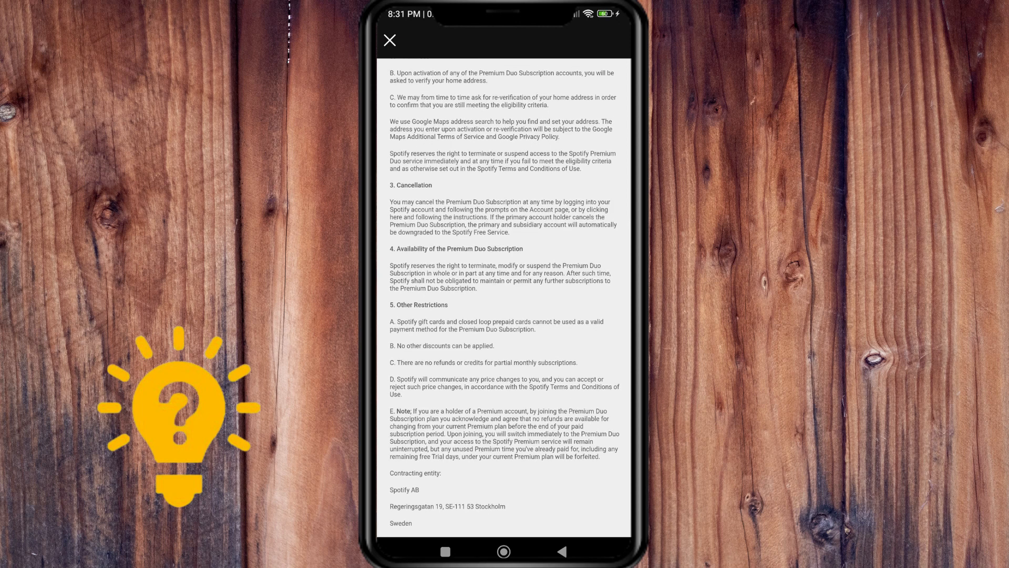
scroll("up", 3)
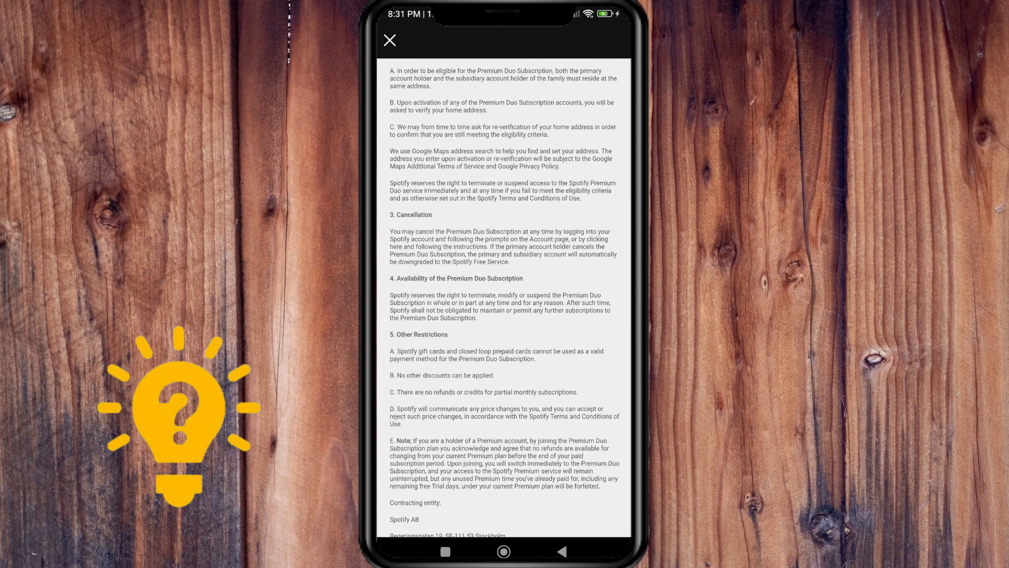
scroll("down", 3)
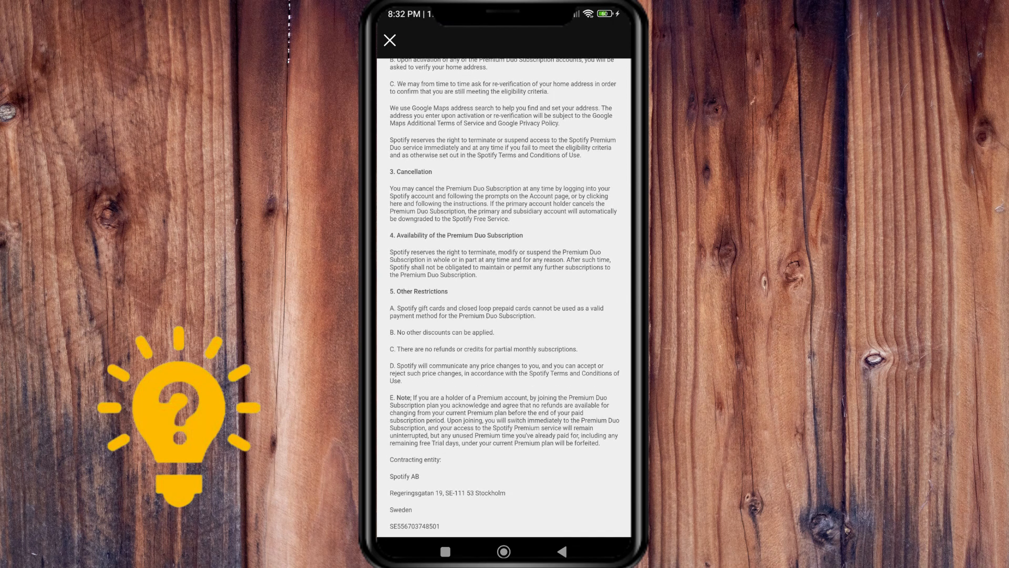
scroll("up", 3)
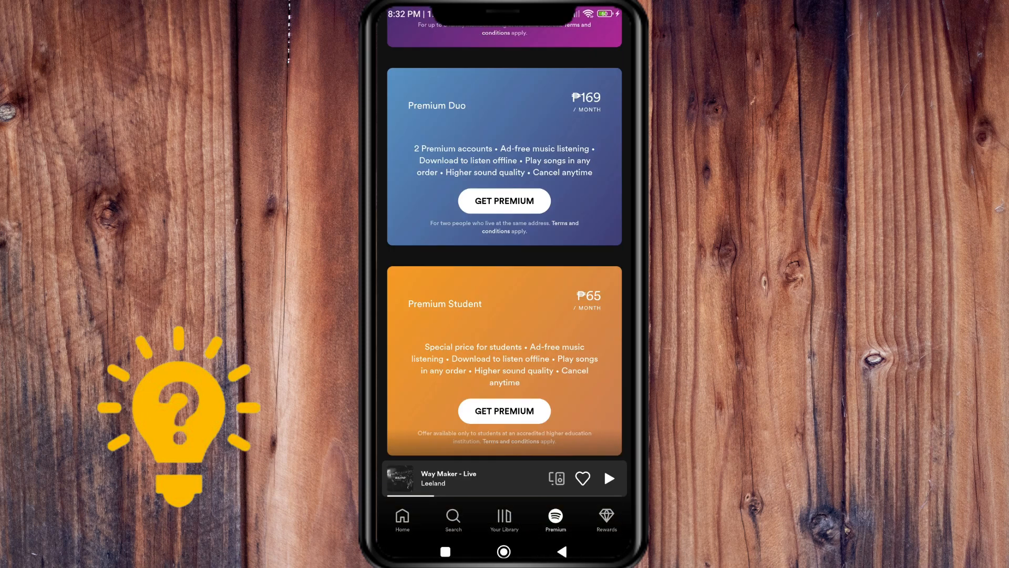
Scroll the Premium plans list, then show Spotify in the recent-apps overview
scroll("up", 3)
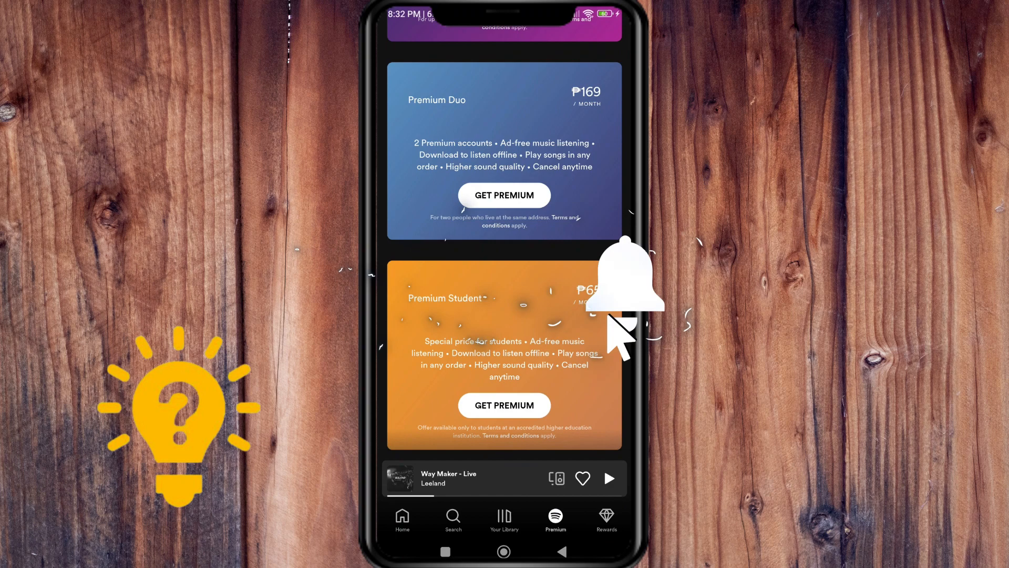
left_click(444, 551)
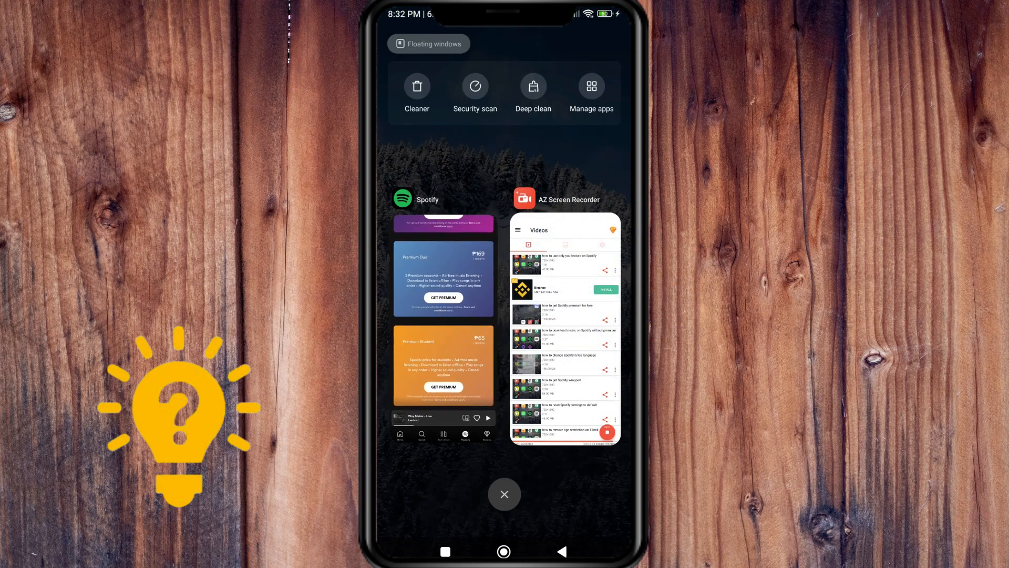